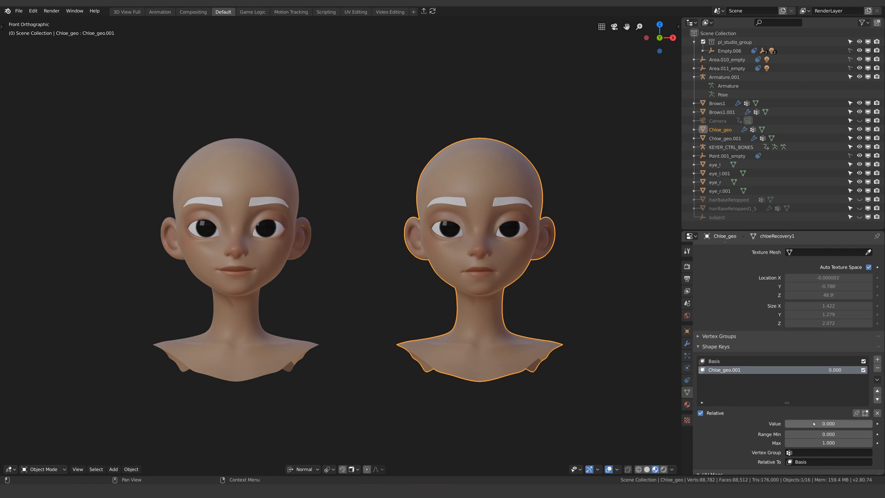
# - Turn on Developer Extras in the Interface preferences
pyautogui.moveTo(813, 423); pyautogui.dragTo(858, 424)
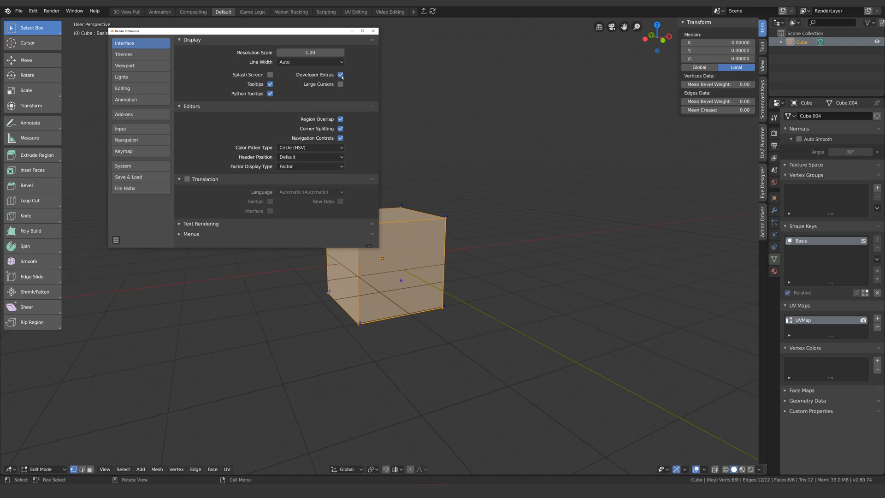
# - Close the Preferences window
pyautogui.click(372, 31)
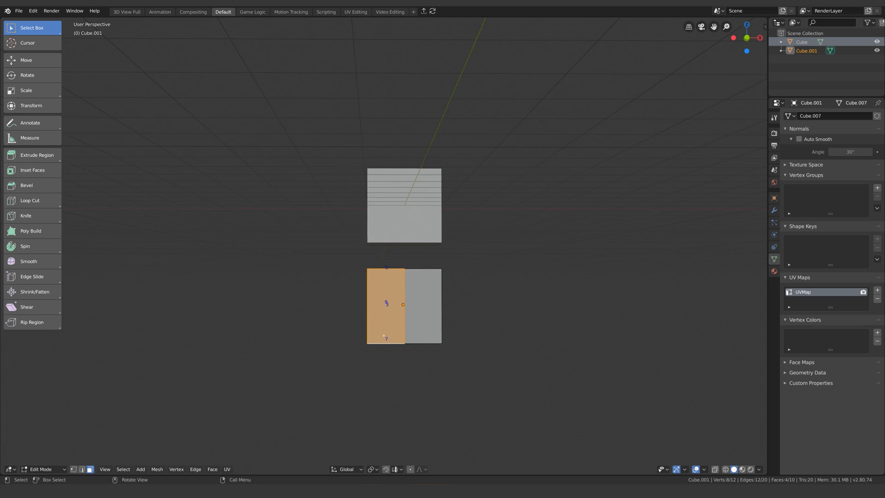
# - Leave and re-enter Edit Mode on the cubes to view vertex indices
pyautogui.press('Tab')
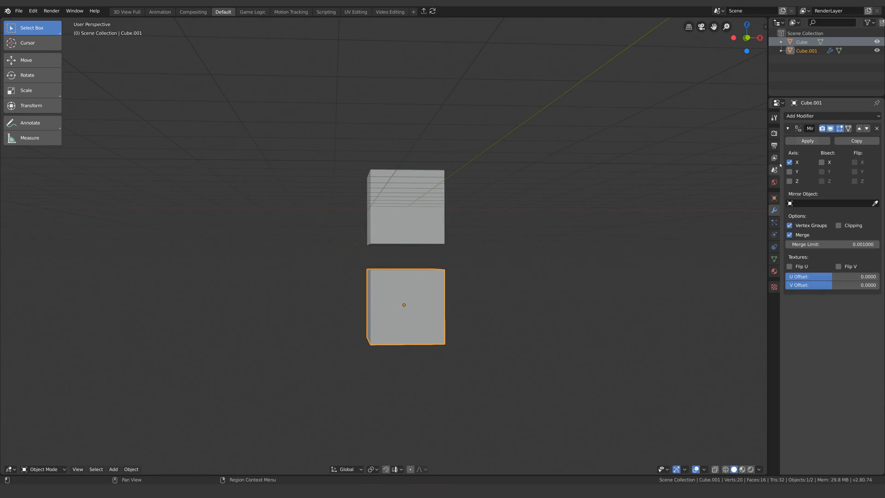
pyautogui.press('Tab')
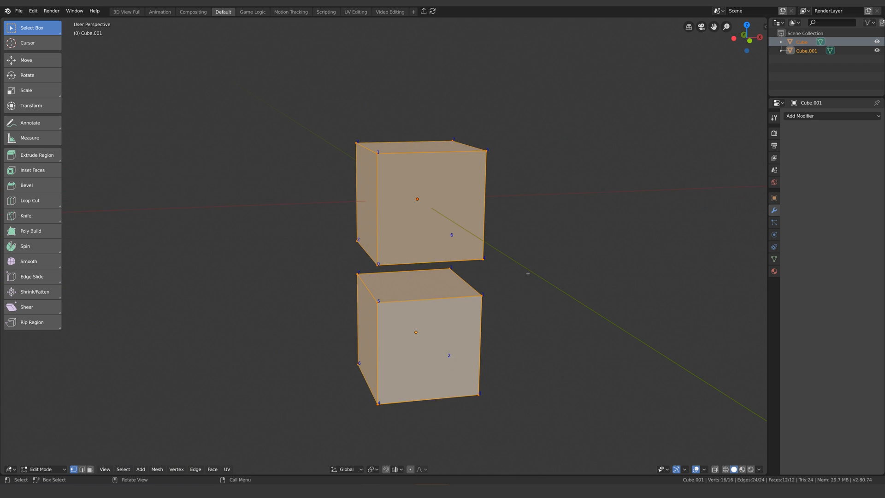
# - Return to Object Mode and use Join as Shapes to add a Cube.001 key
pyautogui.press('Tab')
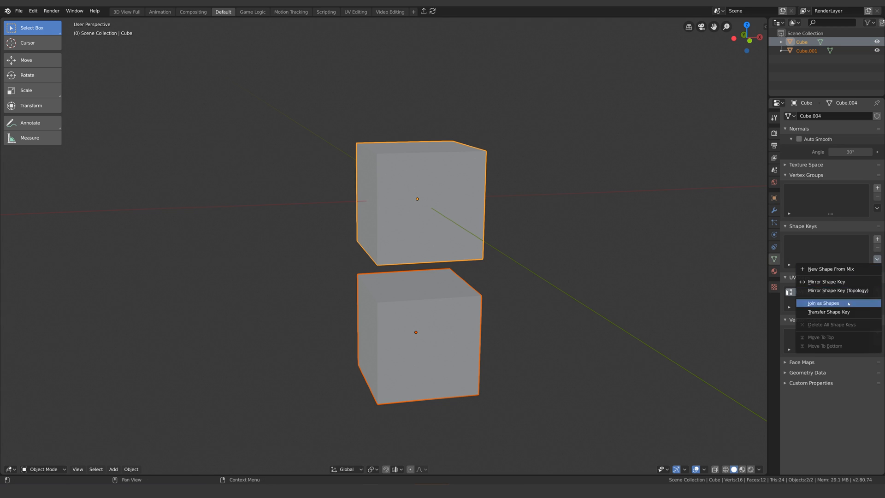
pyautogui.click(822, 304)
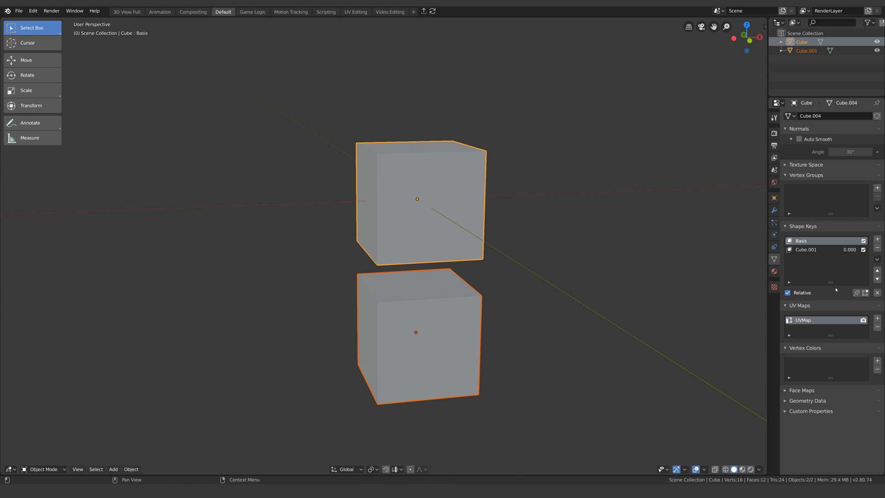
pyautogui.click(807, 249)
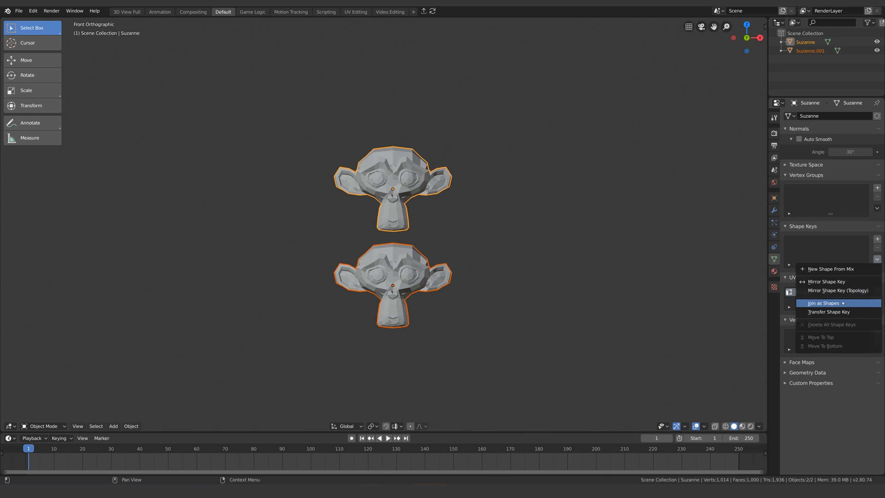
# - Use Join as Shapes in the Shape Keys specials menu on the two Suzannes
pyautogui.click(823, 304)
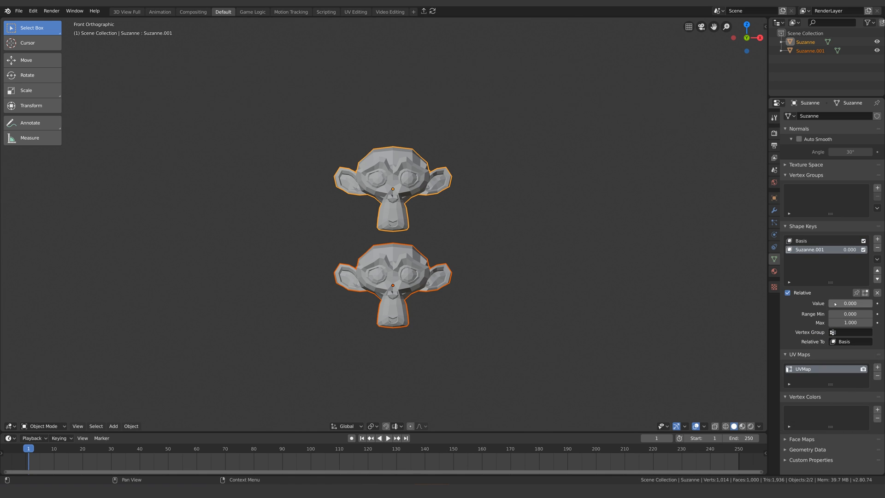
pyautogui.moveTo(818, 304); pyautogui.dragTo(870, 303)
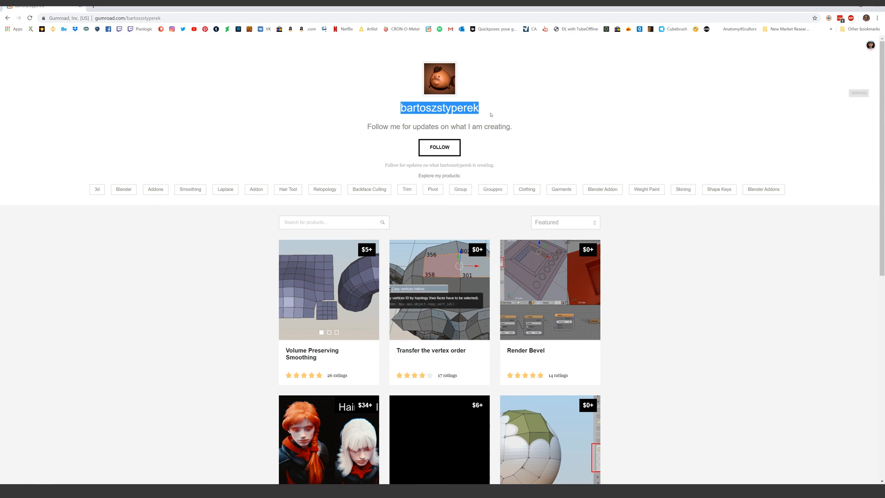
# - Follow the tweet's gumroad.com link and scroll through the add-on products
pyautogui.click(677, 247)
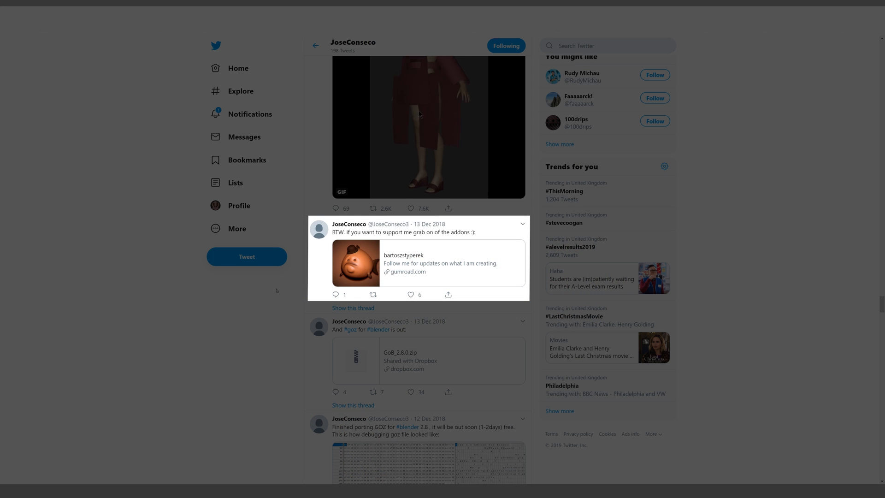
pyautogui.click(408, 272)
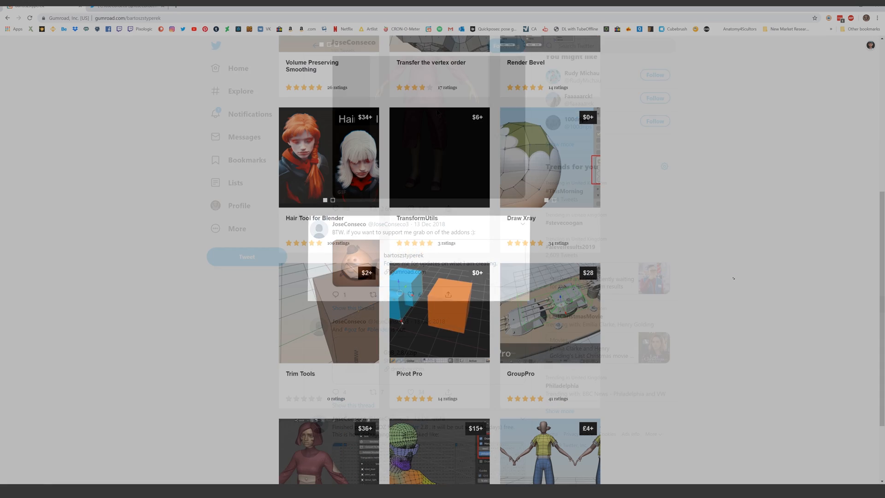
pyautogui.scroll(-3)
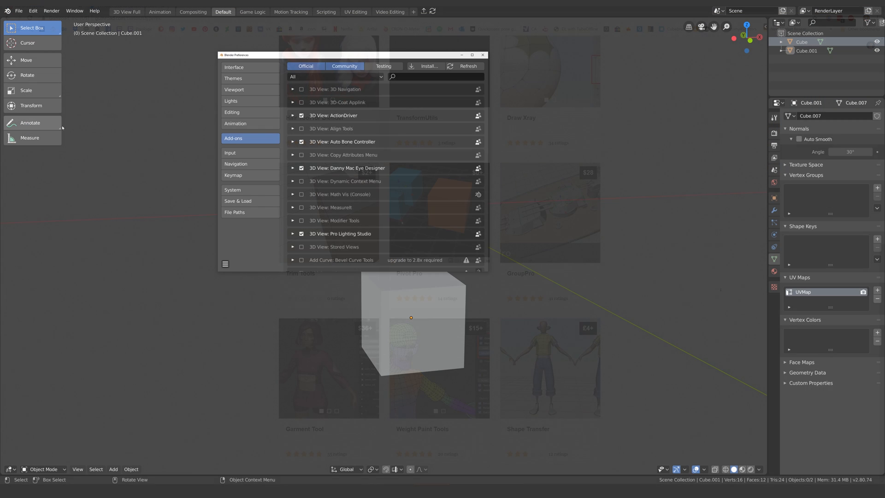
# - Search add-ons for 'vert' and enable Object: Transfer Vert Order
pyautogui.write('vert')
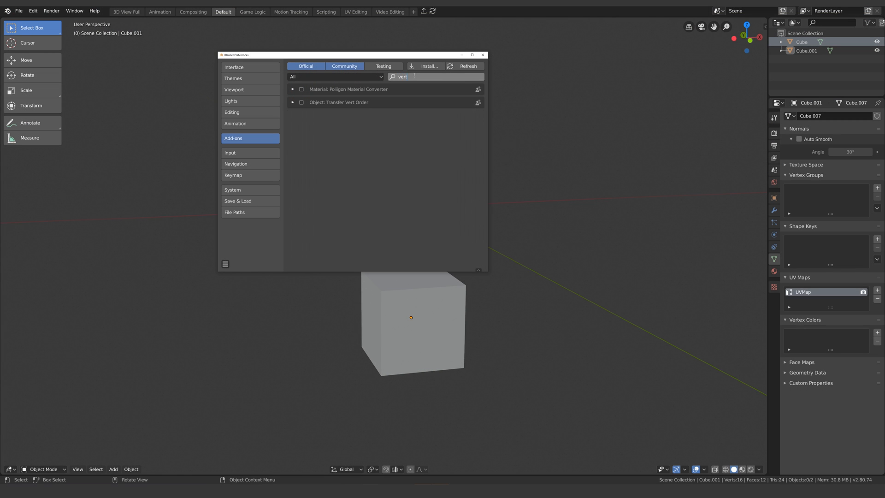
pyautogui.click(301, 103)
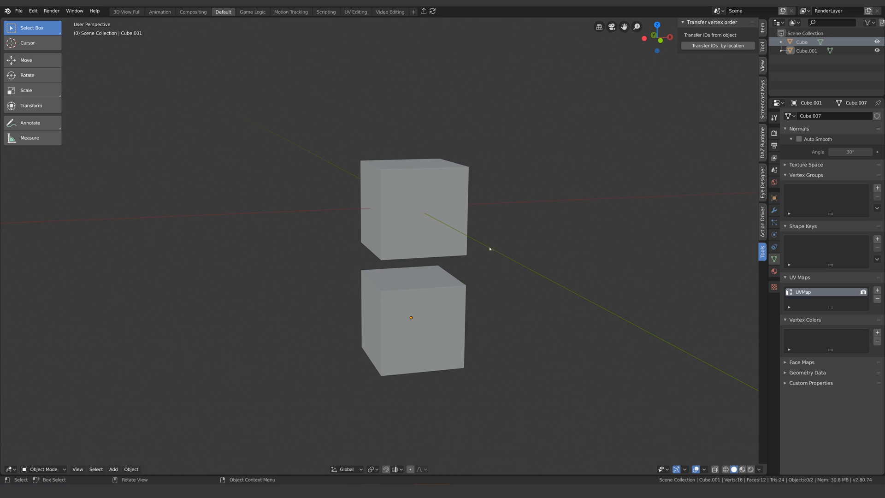
# - Open the scene with Suzanne and the big-eared Suzanne.001
pyautogui.click(412, 206)
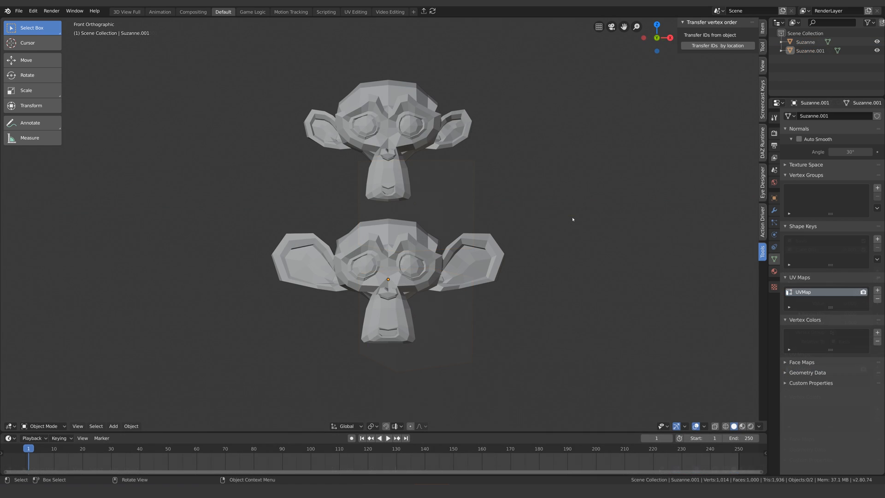
# - Copy vertex IDs from Suzanne.001's top faces and paste them onto plain Suzanne
pyautogui.press('Tab')
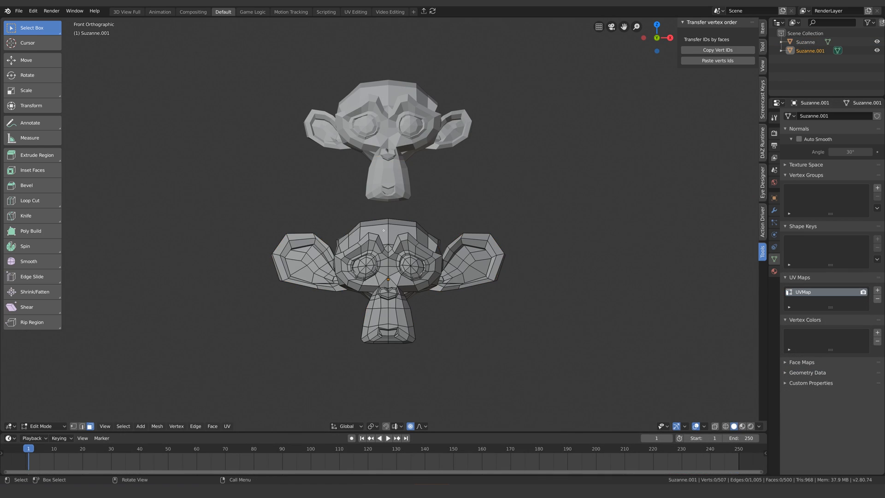
pyautogui.click(395, 229)
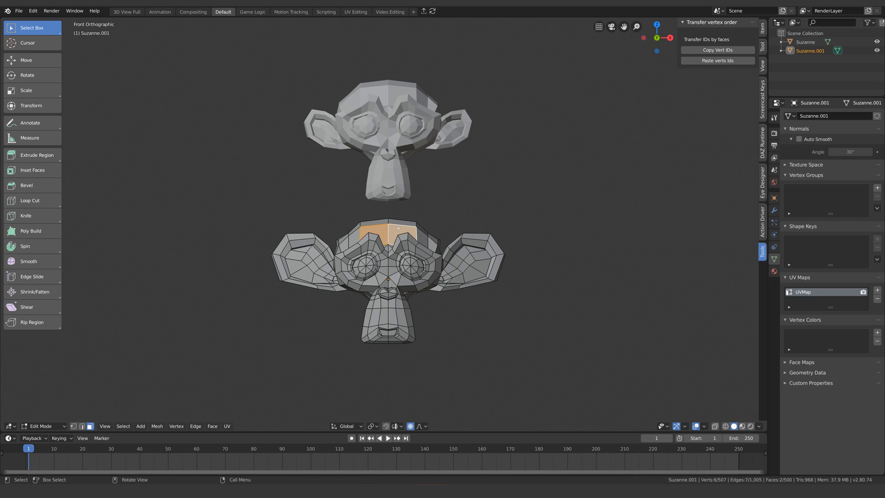
pyautogui.click(717, 49)
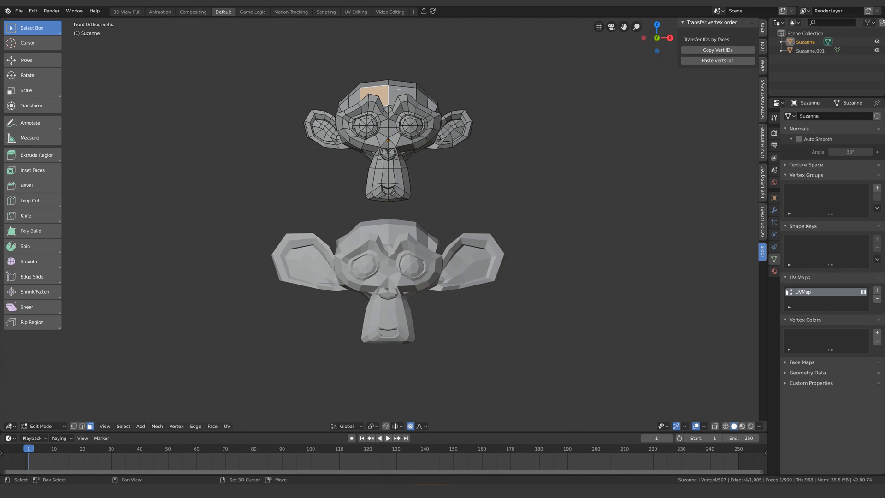
pyautogui.click(717, 61)
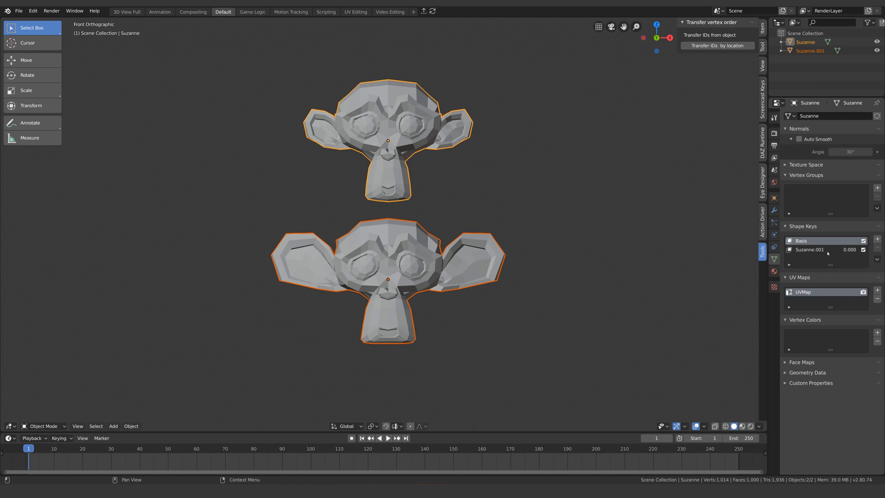
# - Pick the Suzanne.001 key, then paste the vertex order onto the plain head's eye faces
pyautogui.click(810, 250)
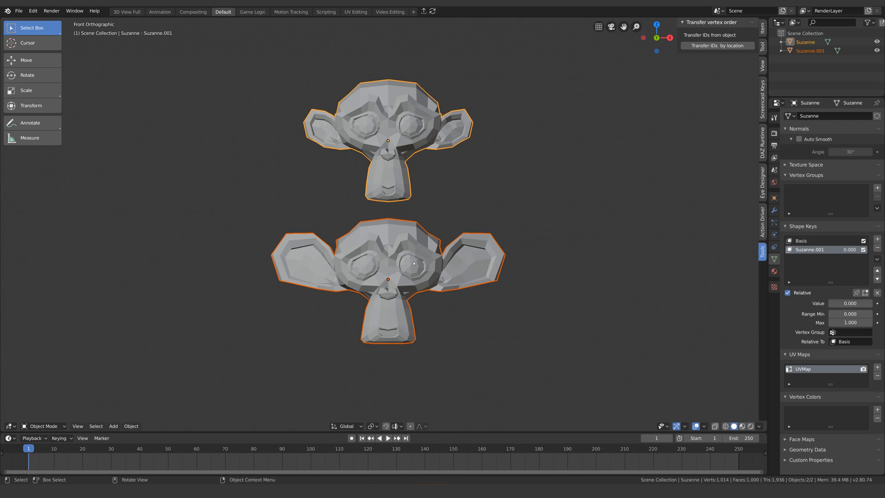
pyautogui.press('Tab')
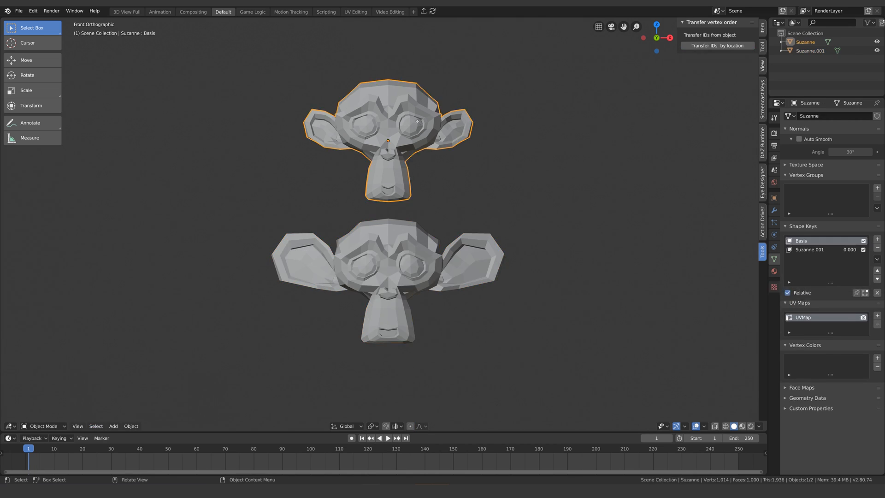
pyautogui.press('Tab')
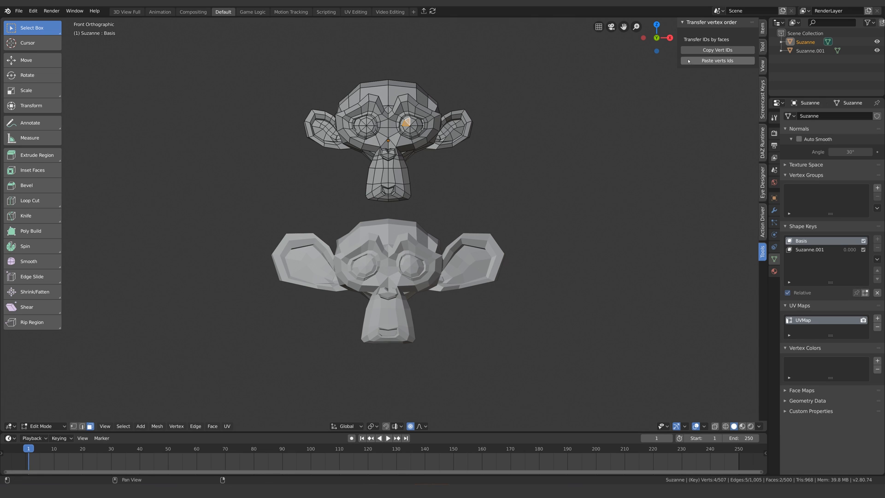
pyautogui.click(812, 51)
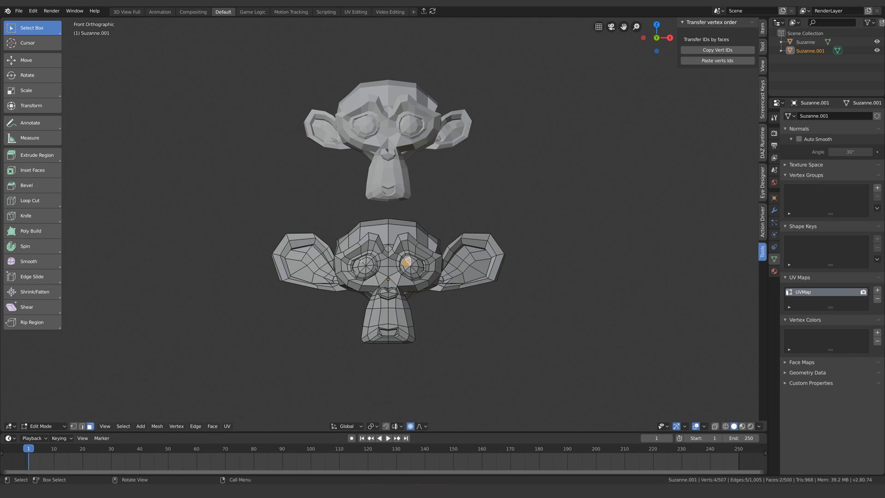